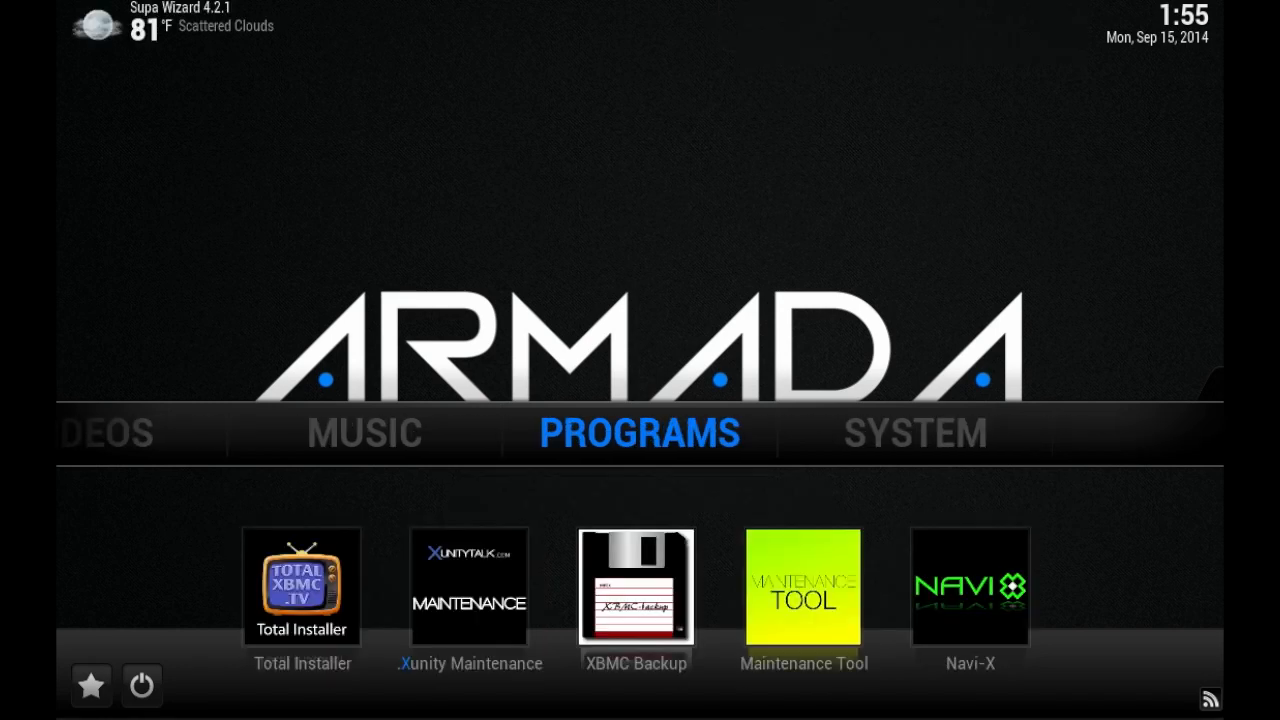
Open the File manager and move to Add source in pane A.
{"action": "left_click", "coordinate": [914, 433]}
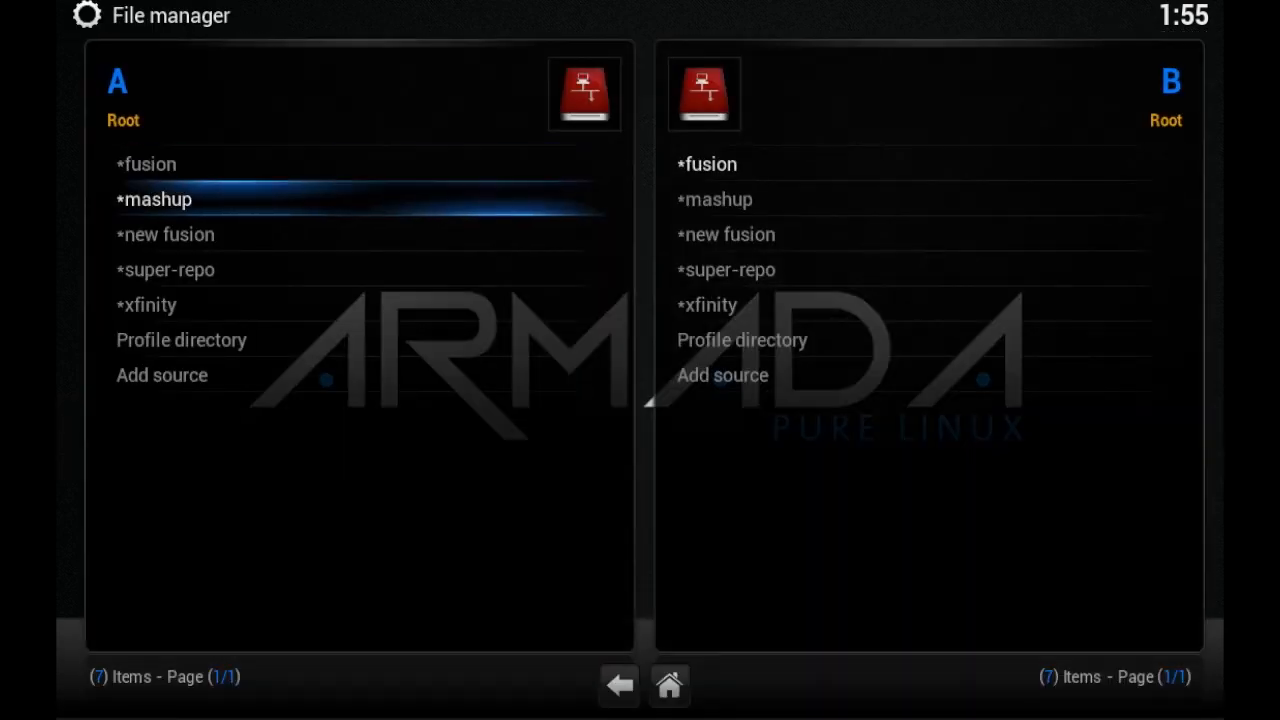
{"action": "left_click", "coordinate": [161, 375]}
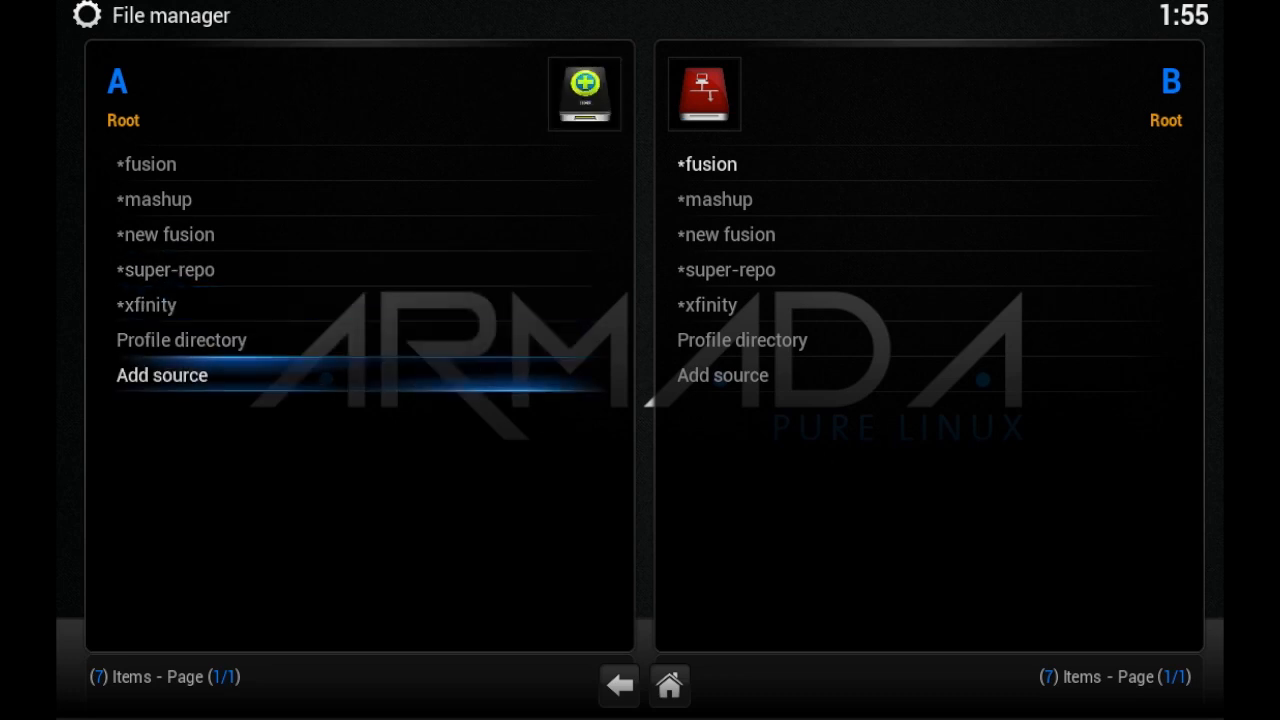
{"action": "left_click", "coordinate": [162, 375]}
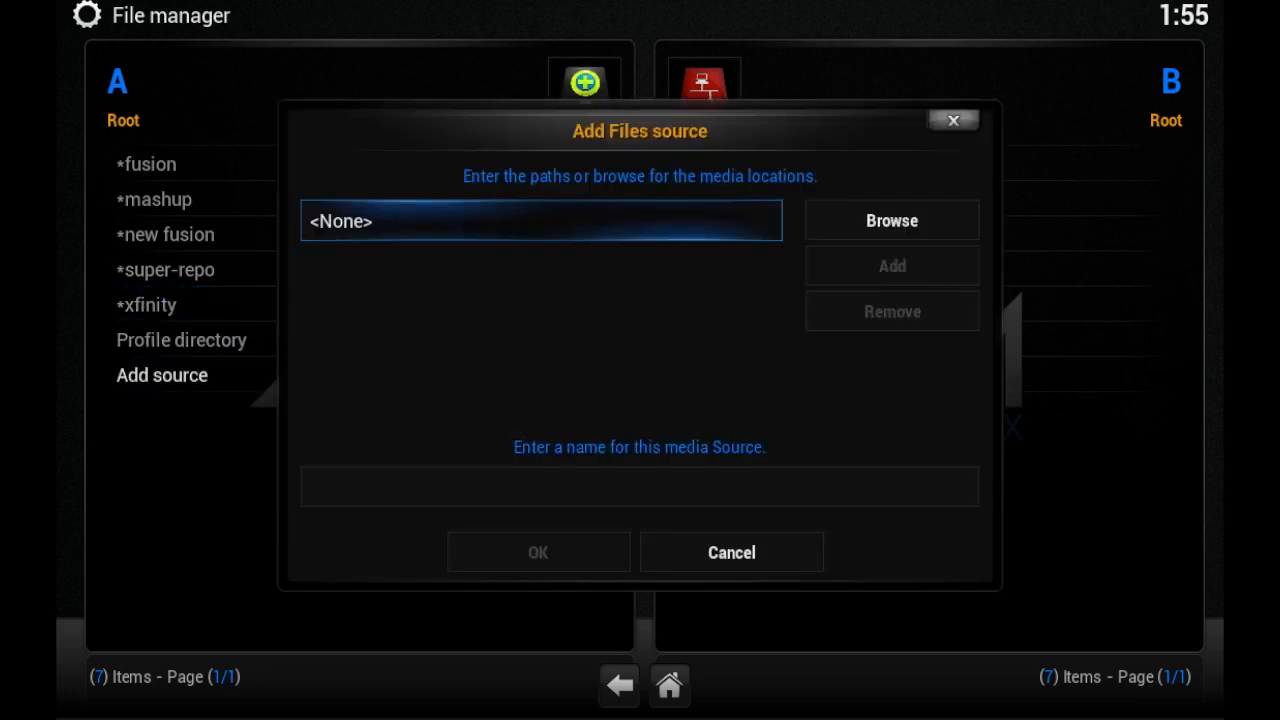
{"action": "left_click", "coordinate": [540, 220]}
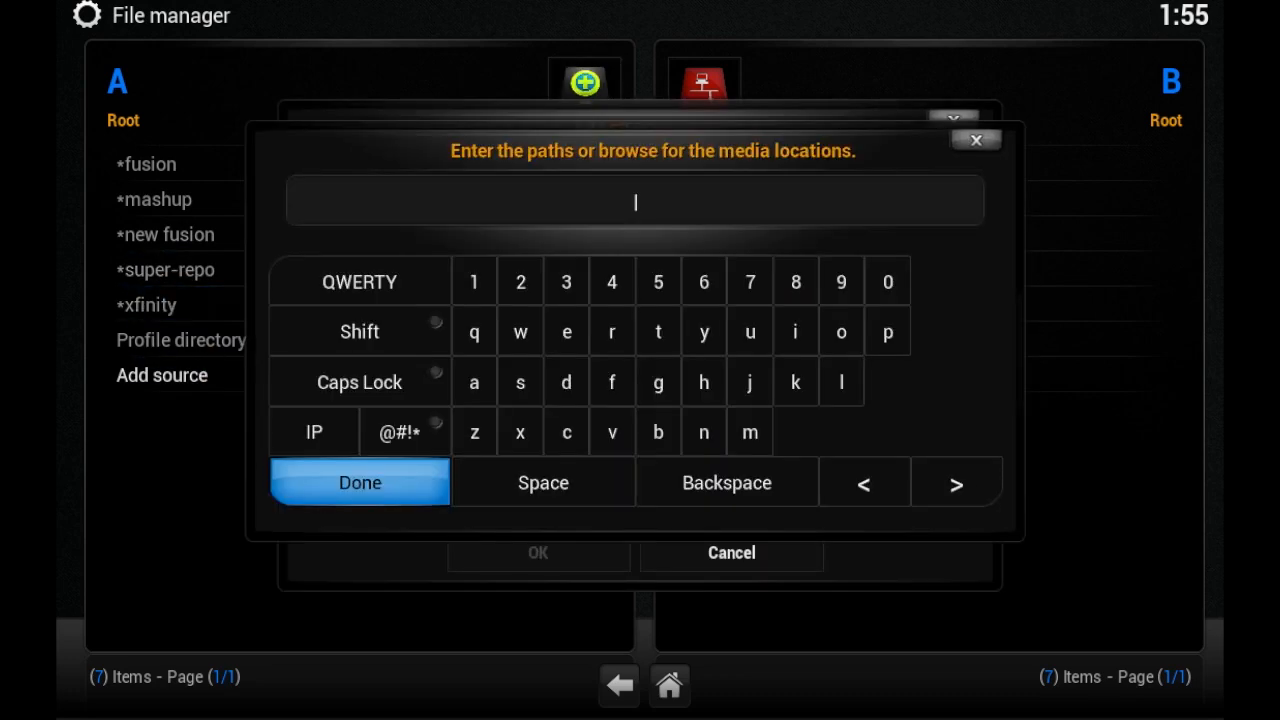
{"action": "type", "text": "http"}
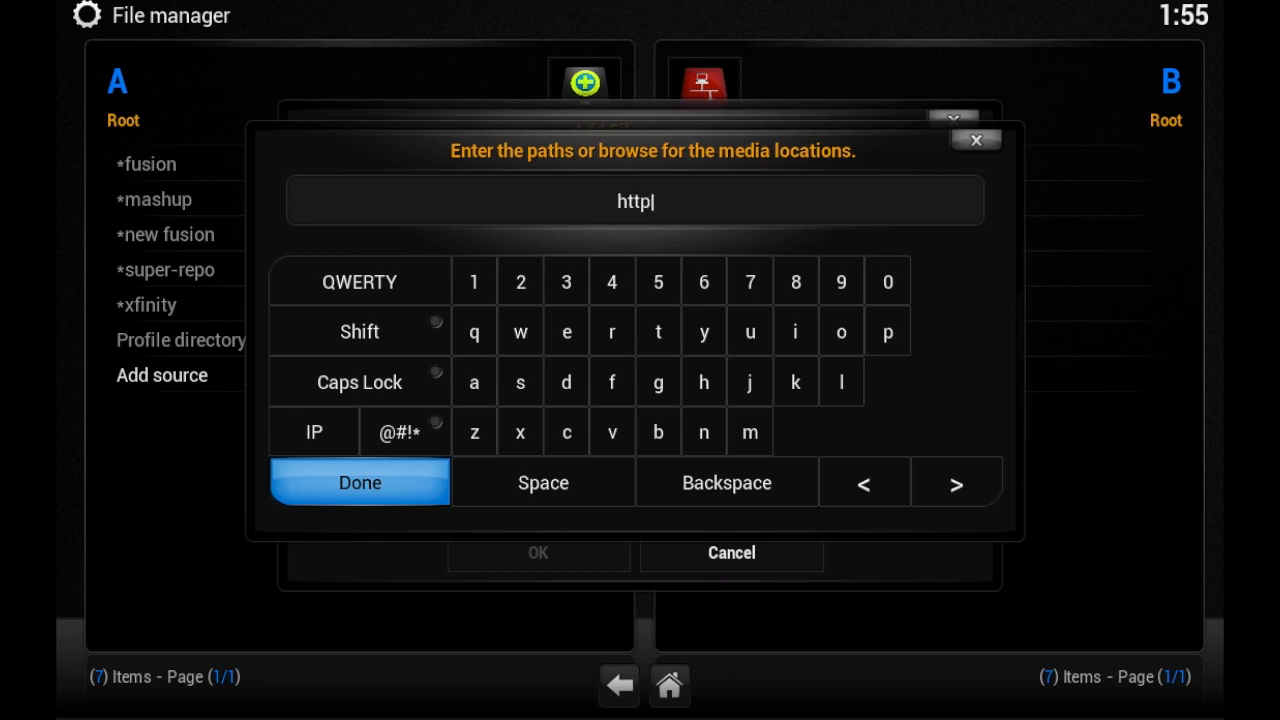
{"action": "type", "text": "://s"}
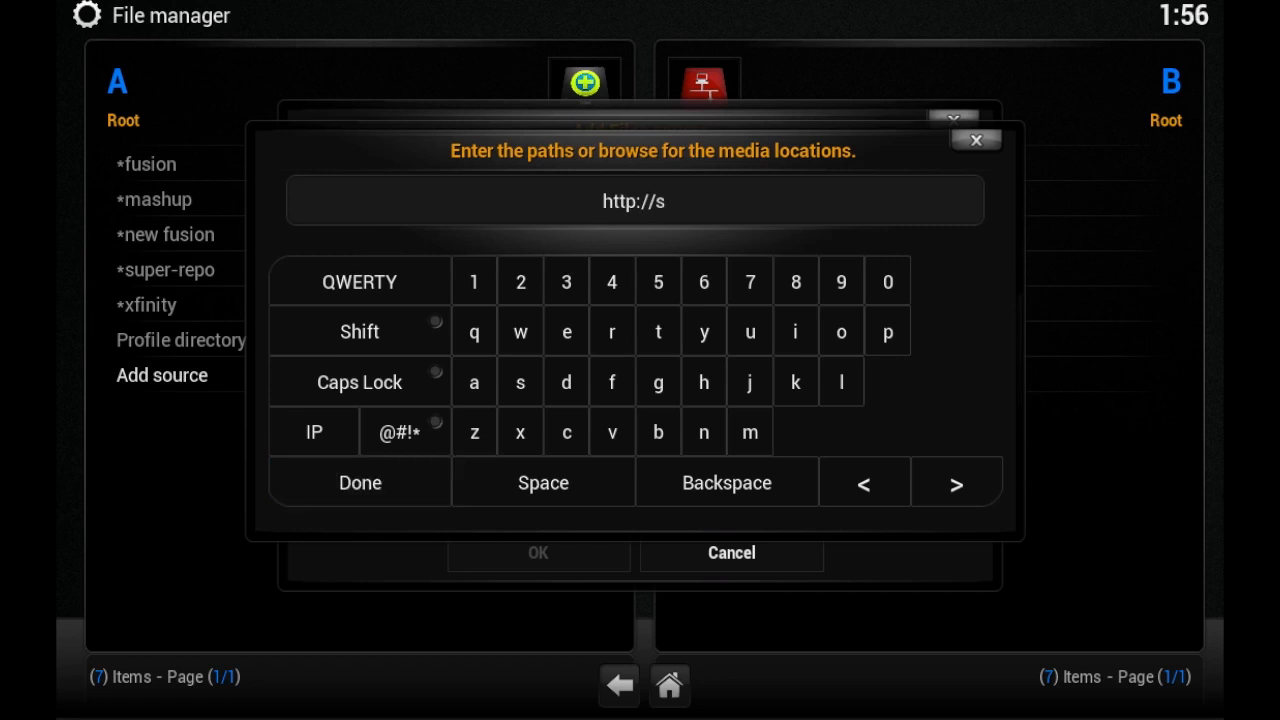
{"action": "type", "text": "rp.nu"}
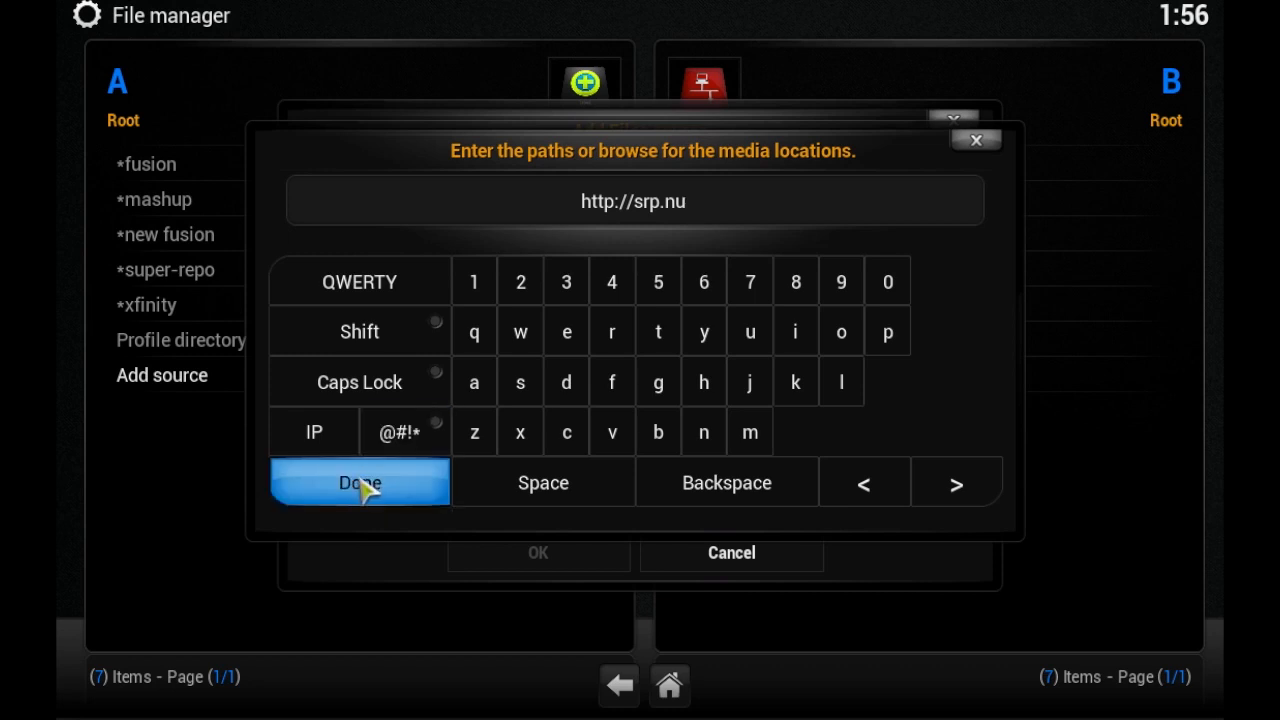
{"action": "left_click", "coordinate": [358, 482]}
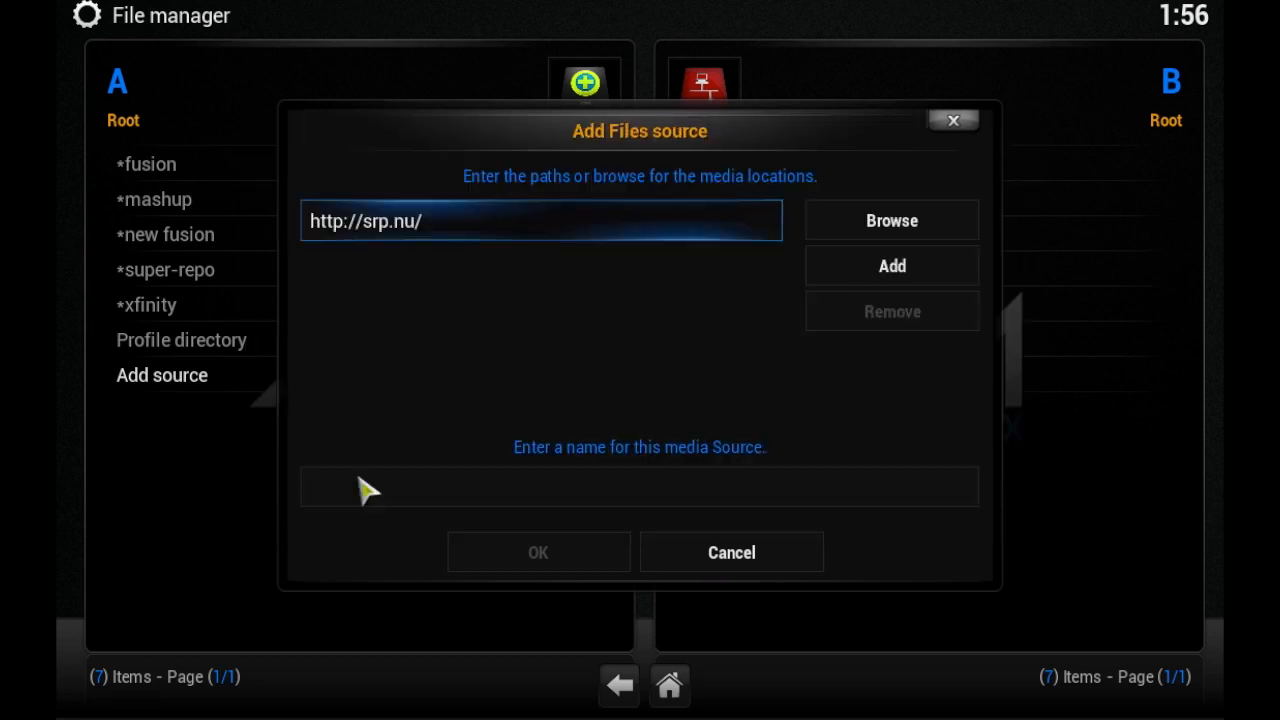
{"action": "left_click", "coordinate": [639, 487]}
{"action": "type", "text": "*Superr"}
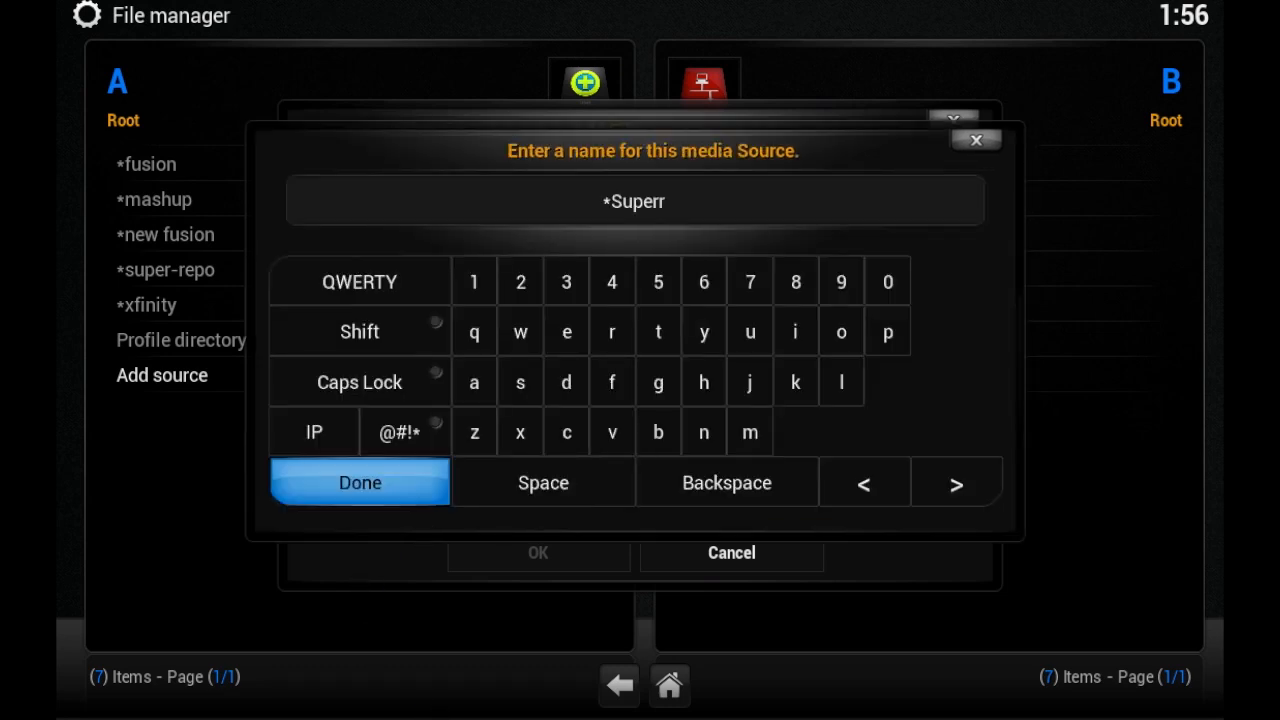
{"action": "type", "text": "epo"}
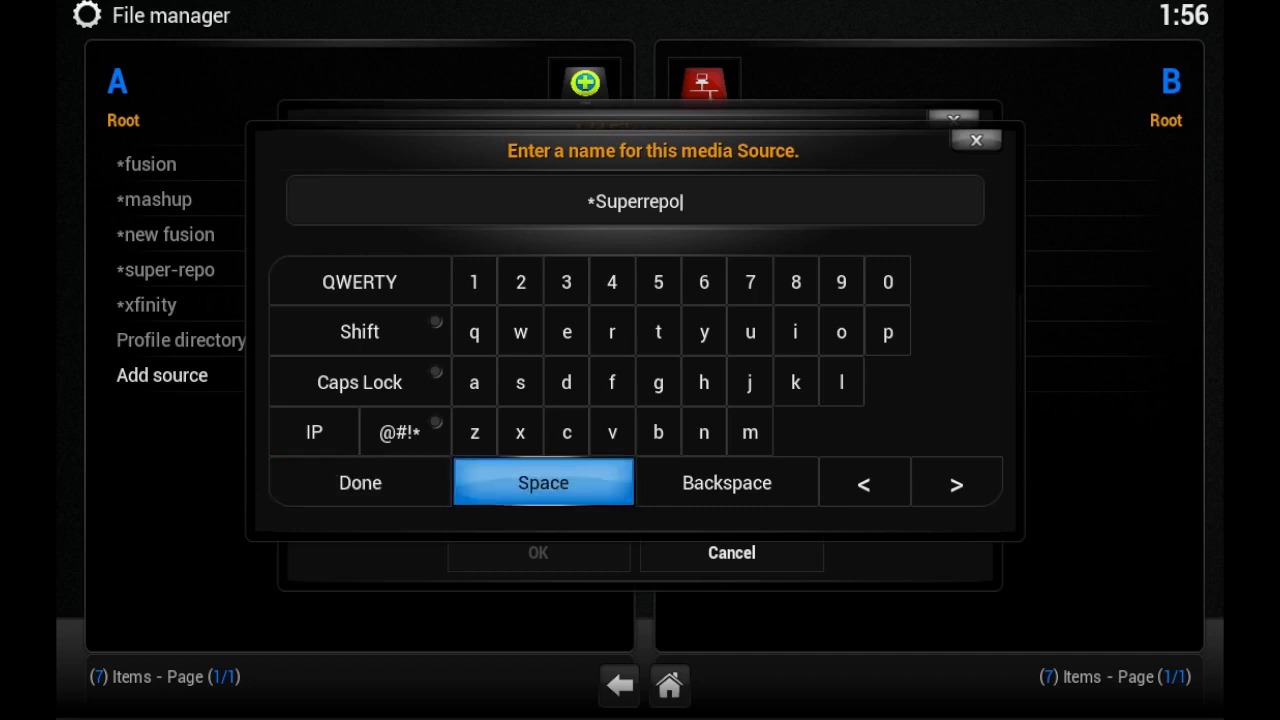
{"action": "mouse_move", "coordinate": [359, 482]}
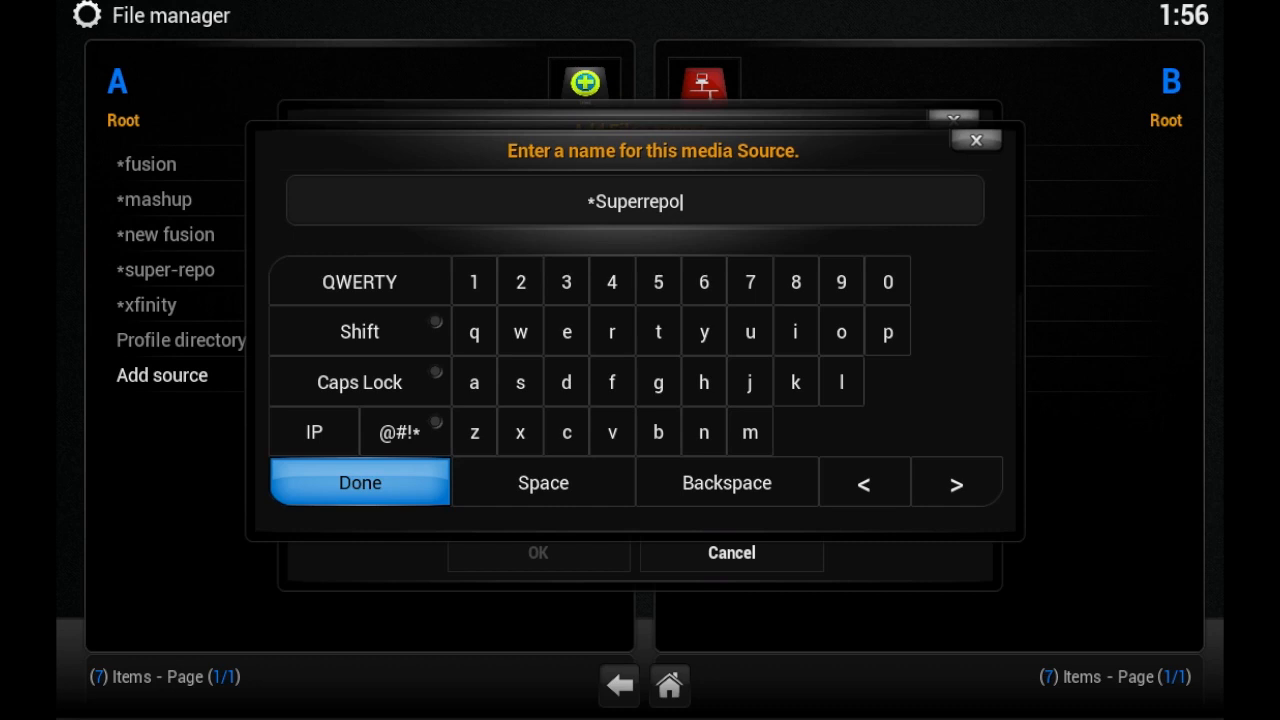
{"action": "left_click", "coordinate": [359, 482]}
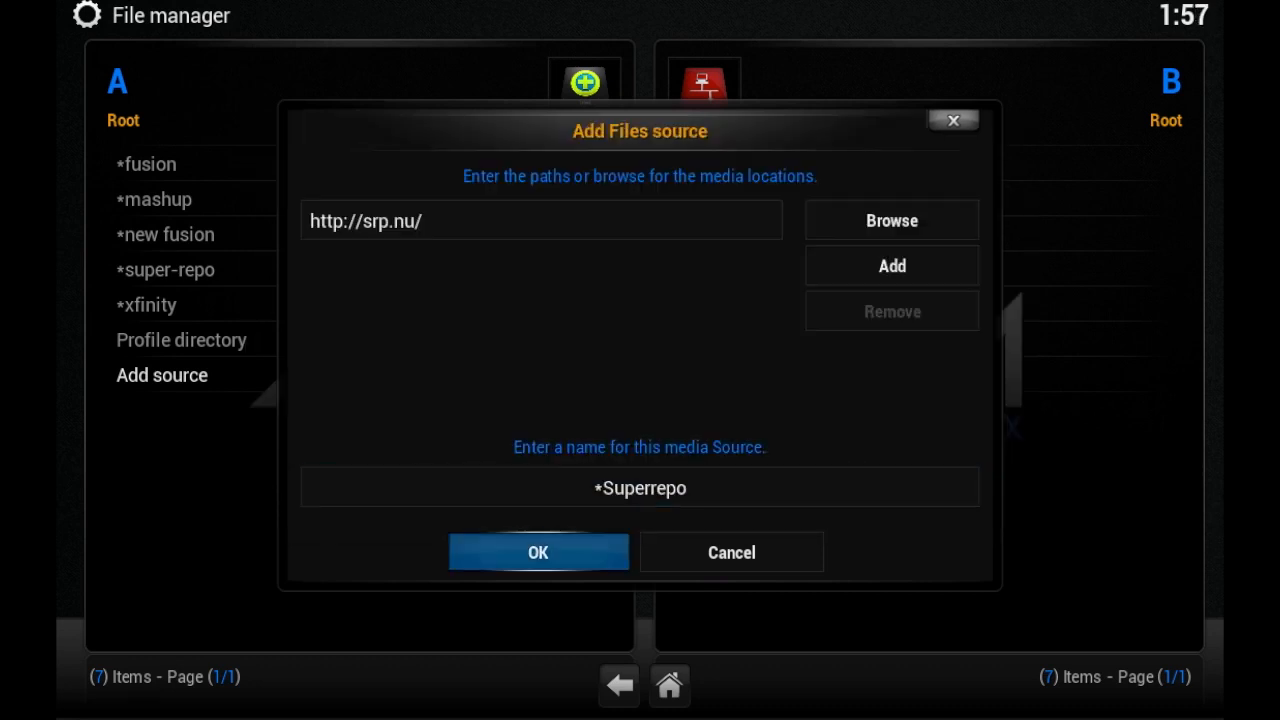
{"action": "left_click", "coordinate": [538, 552]}
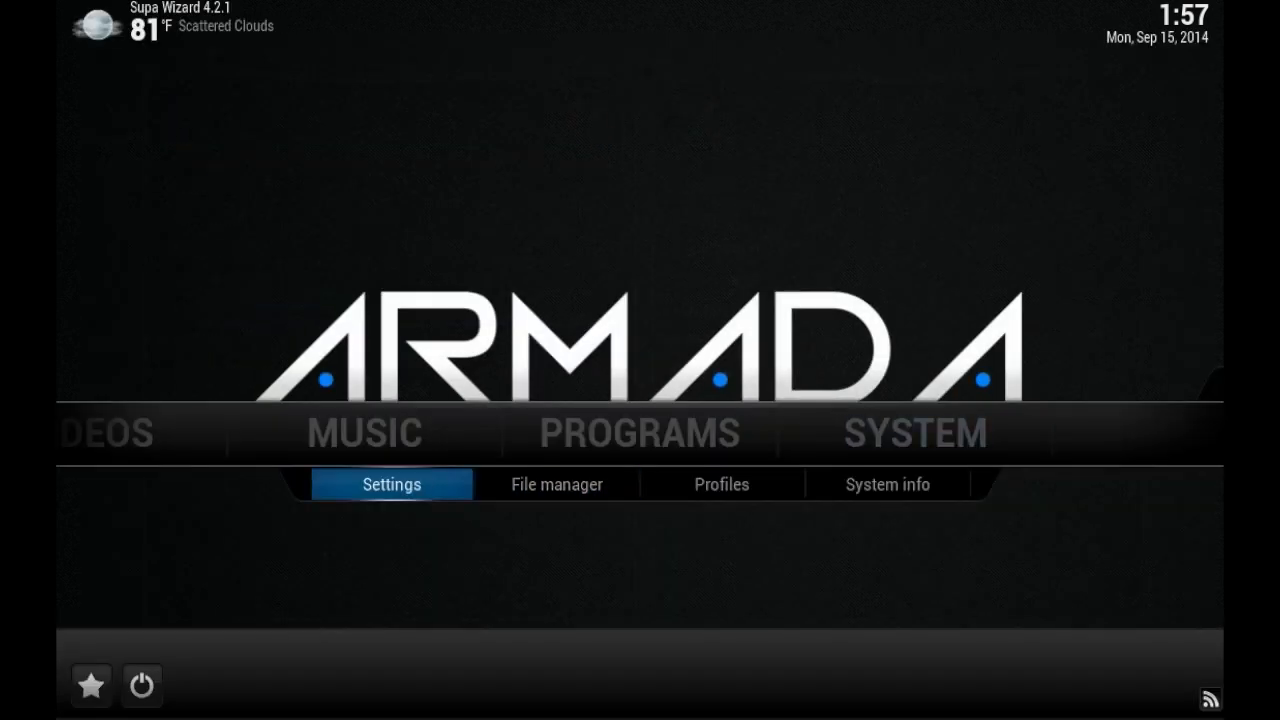
Use Add-ons > Install from zip file to browse *Superrepo's gotham folder.
{"action": "left_click", "coordinate": [391, 484]}
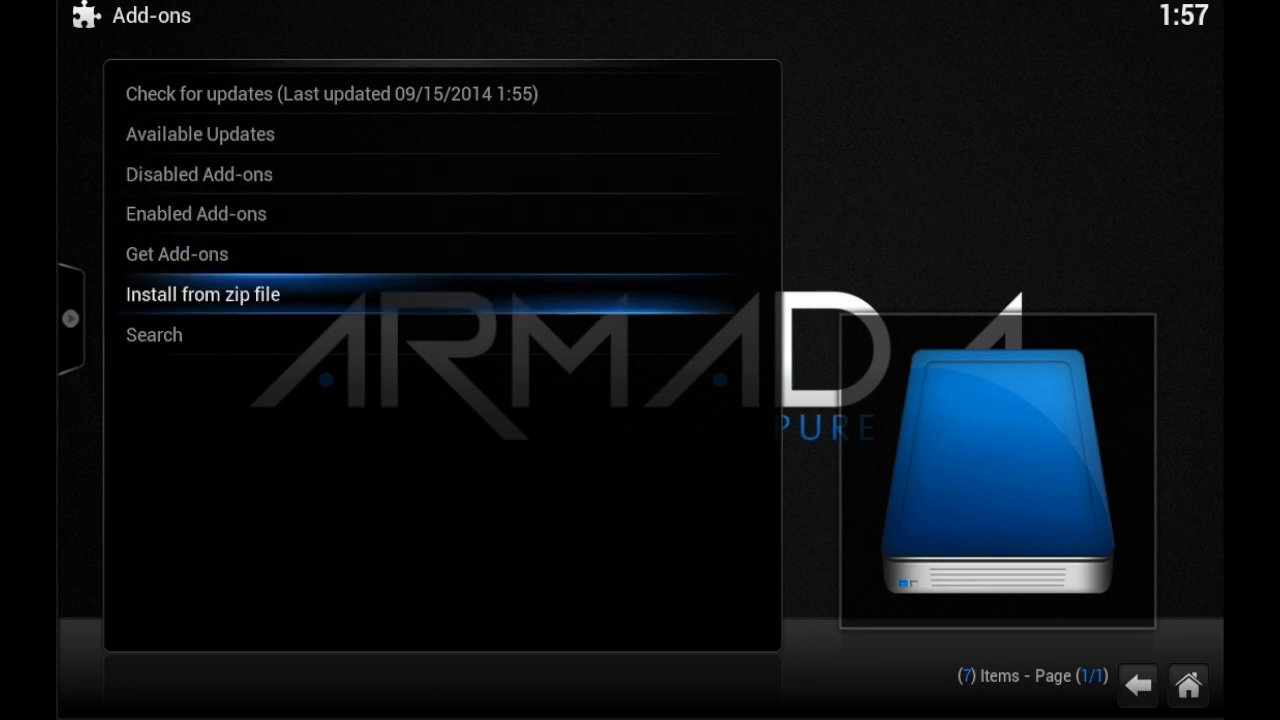
{"action": "left_click", "coordinate": [203, 294]}
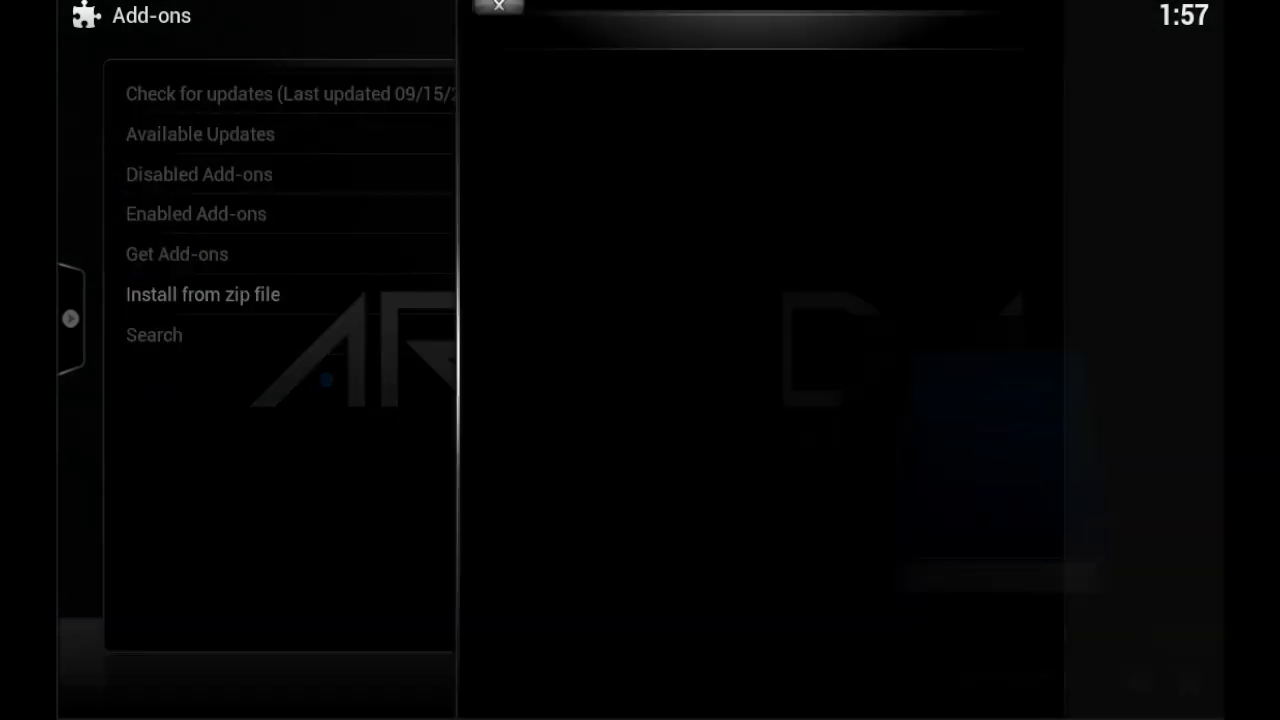
{"action": "left_click", "coordinate": [202, 294]}
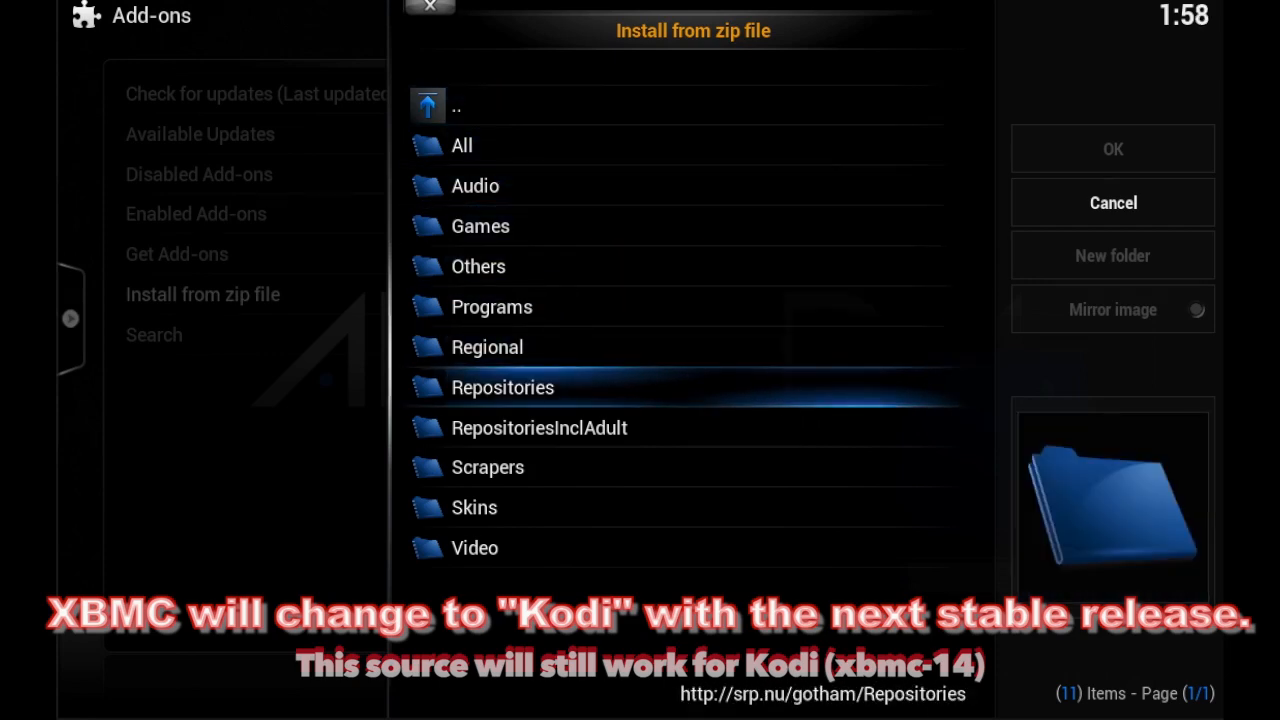
Install repository.superrepo.org.gotham.all-0.5.1.zip from the Repositories folder.
{"action": "double_click", "coordinate": [502, 387]}
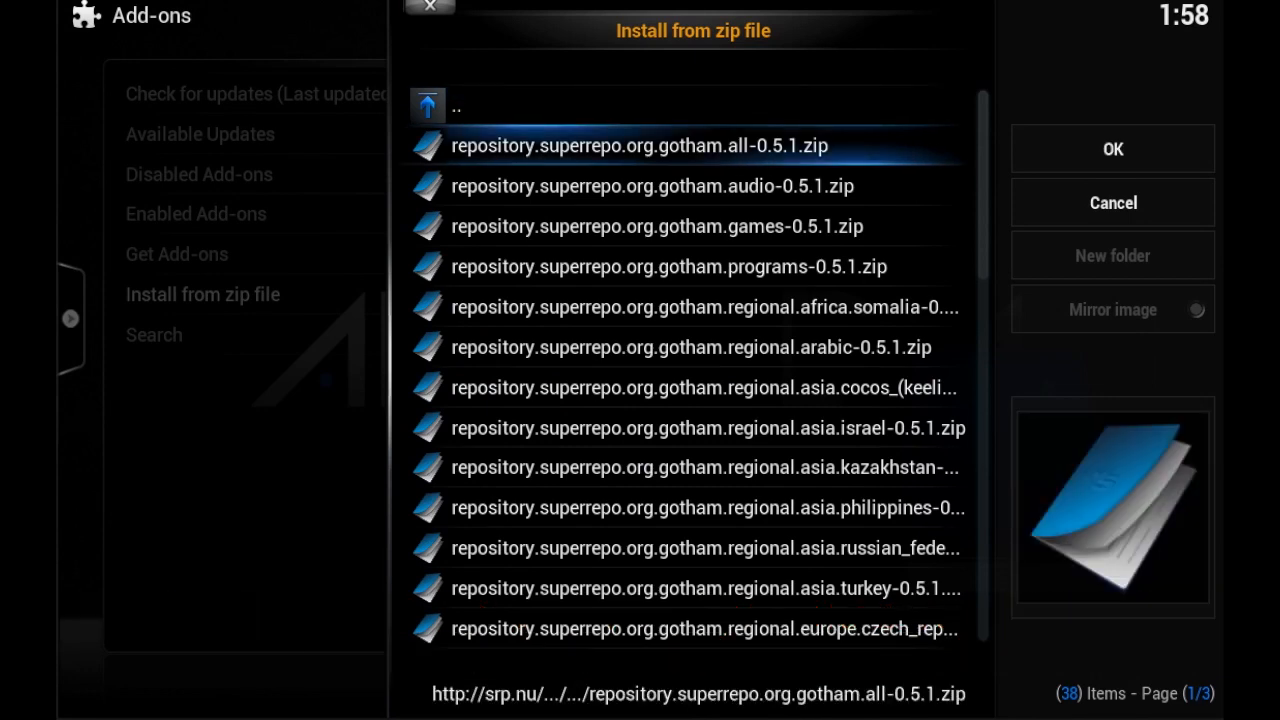
{"action": "left_click", "coordinate": [1112, 202]}
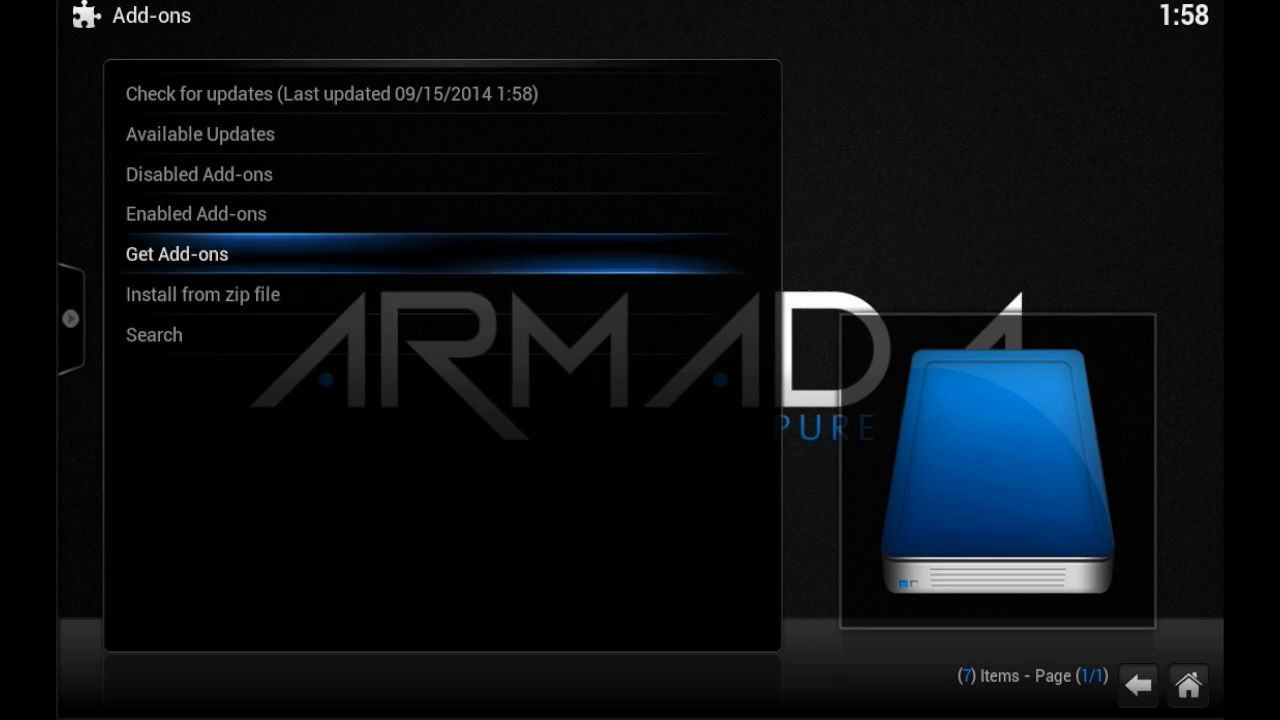
Open Get Add-ons > SuperRepo All > Video Add-ons.
{"action": "left_click", "coordinate": [177, 253]}
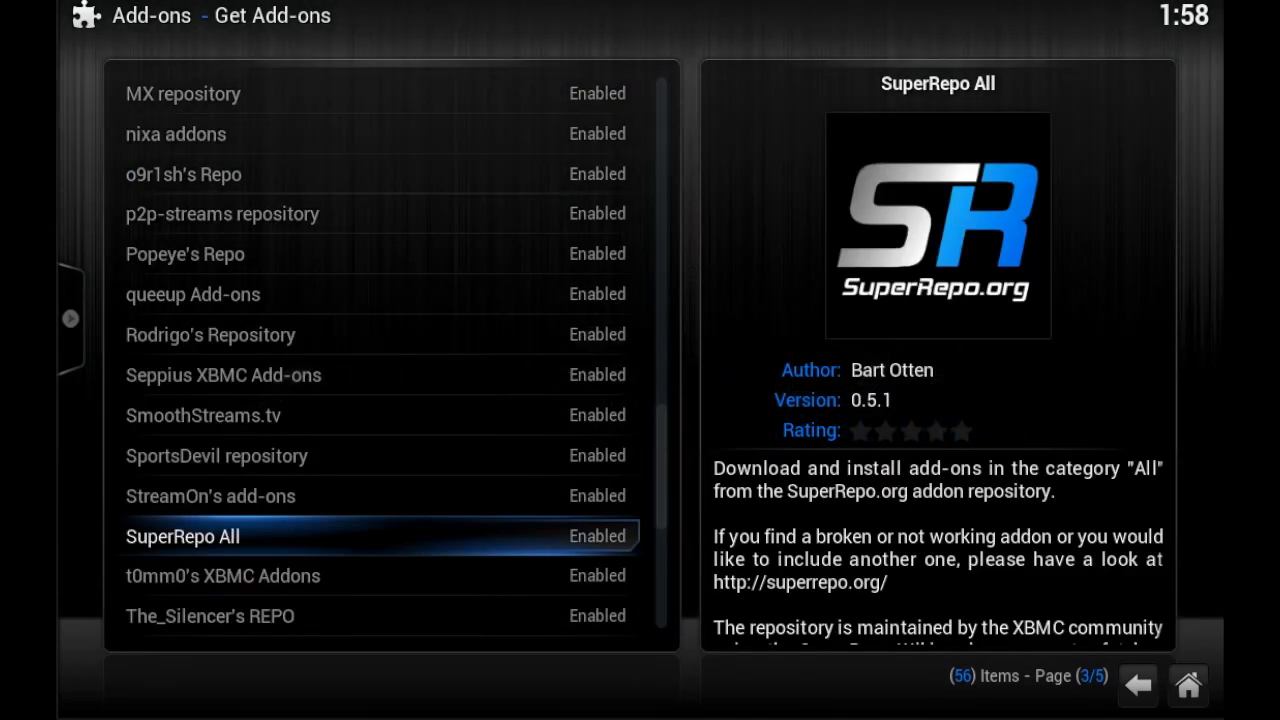
{"action": "left_click", "coordinate": [182, 536]}
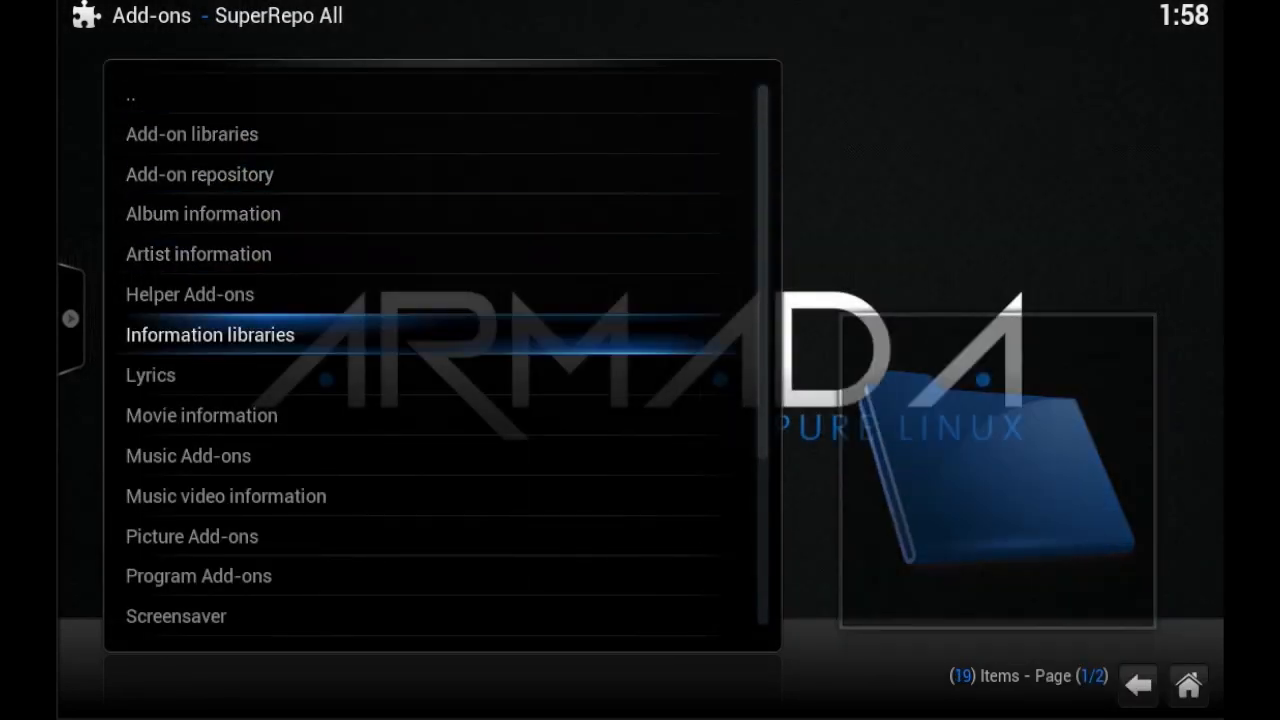
{"action": "scroll", "scroll_direction": "down", "scroll_amount": 3}
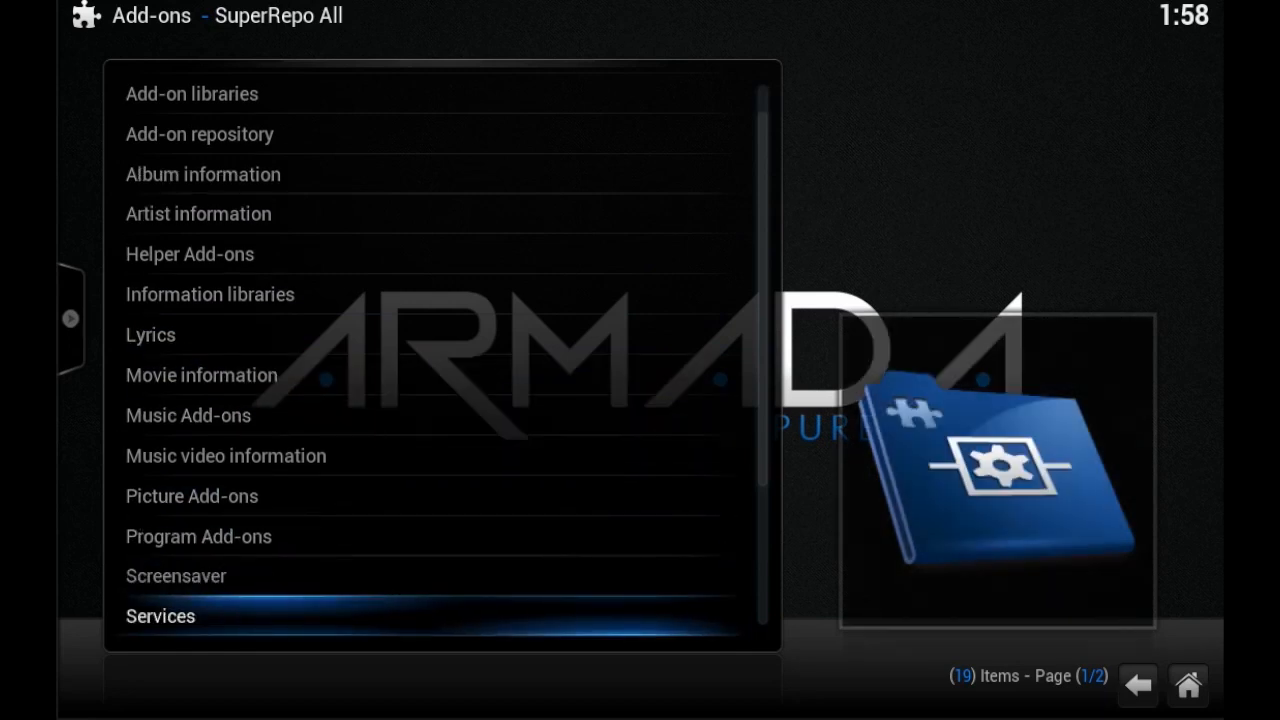
{"action": "scroll", "scroll_direction": "down", "scroll_amount": 3}
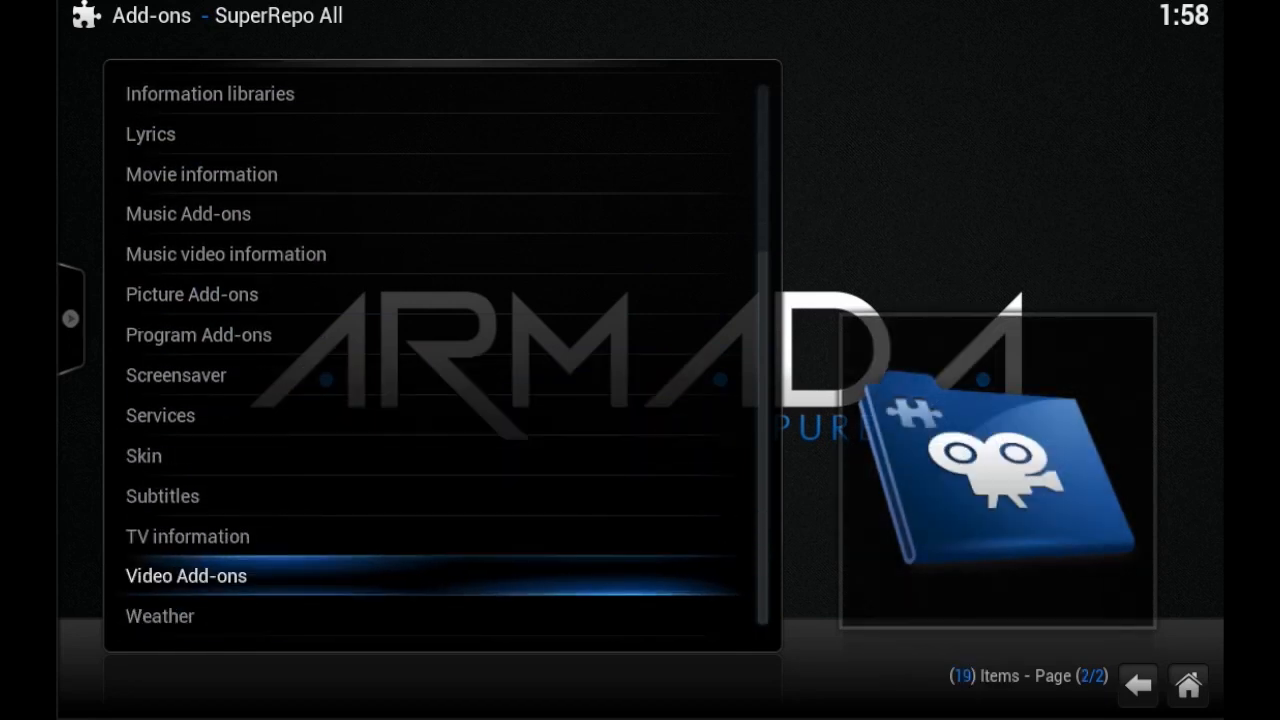
{"action": "left_click", "coordinate": [186, 575]}
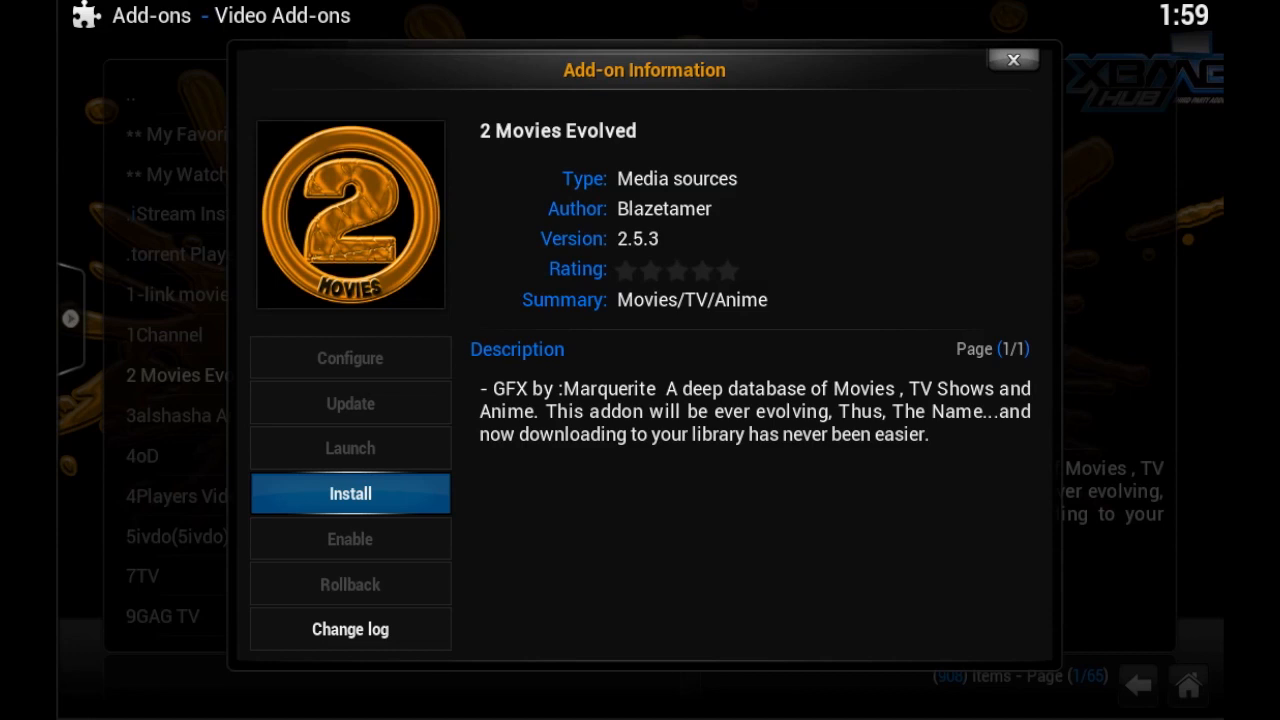
Install the 2 Movies Evolved add-on from its information page.
{"action": "left_click", "coordinate": [350, 493]}
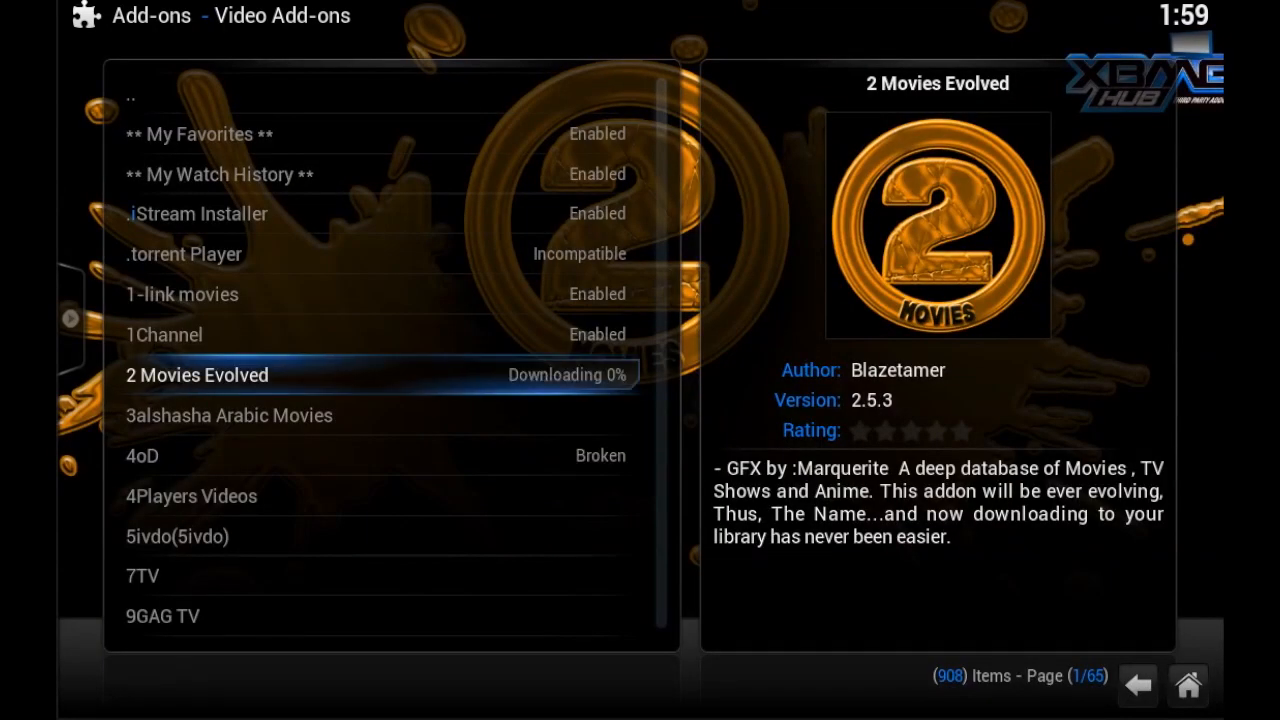